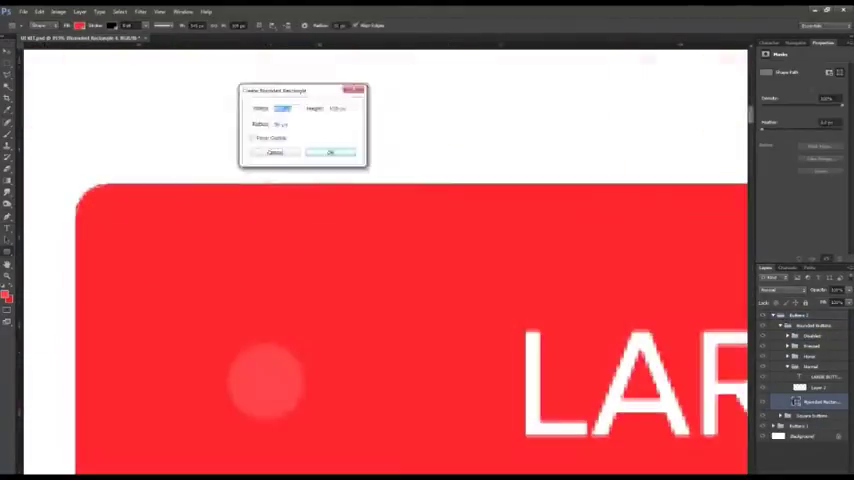
Cancel the Create Rounded Rectangle dialog to reveal both rows of red button states
click(330, 152)
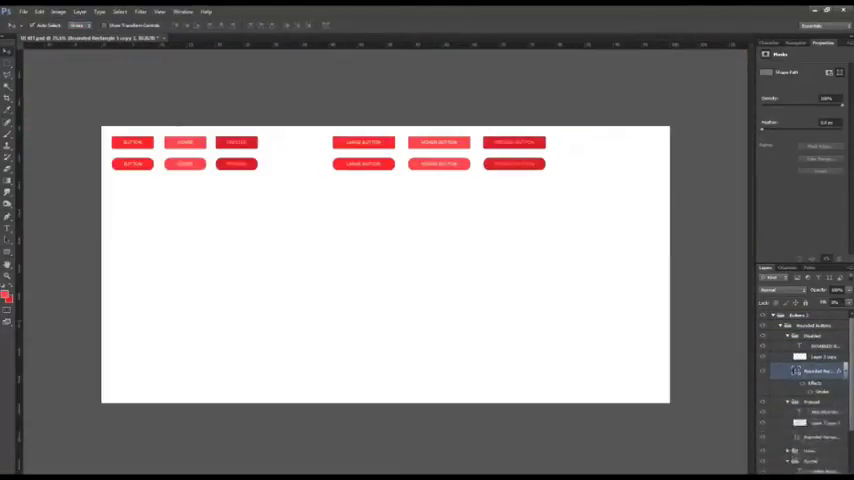